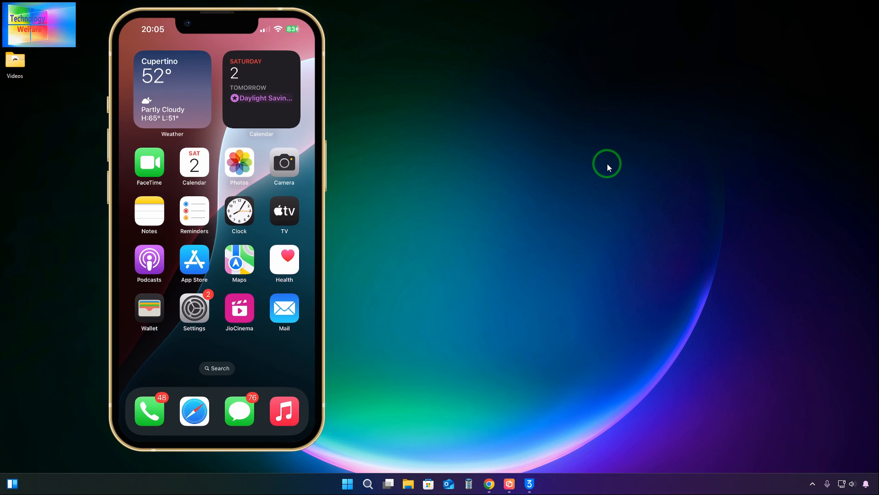
Open the mirrored iPhone's Settings app and scroll to the General page
{"action": "left_click", "coordinate": [194, 308]}
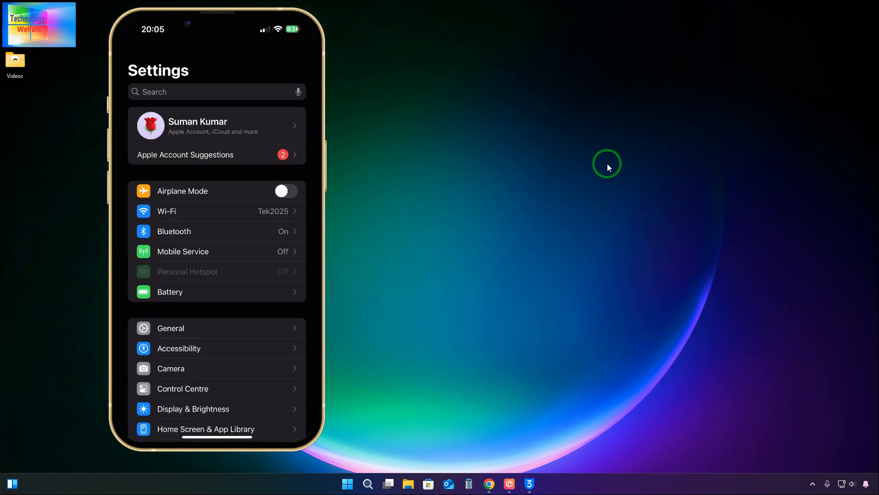
{"action": "scroll", "scroll_direction": "down", "scroll_amount": 3}
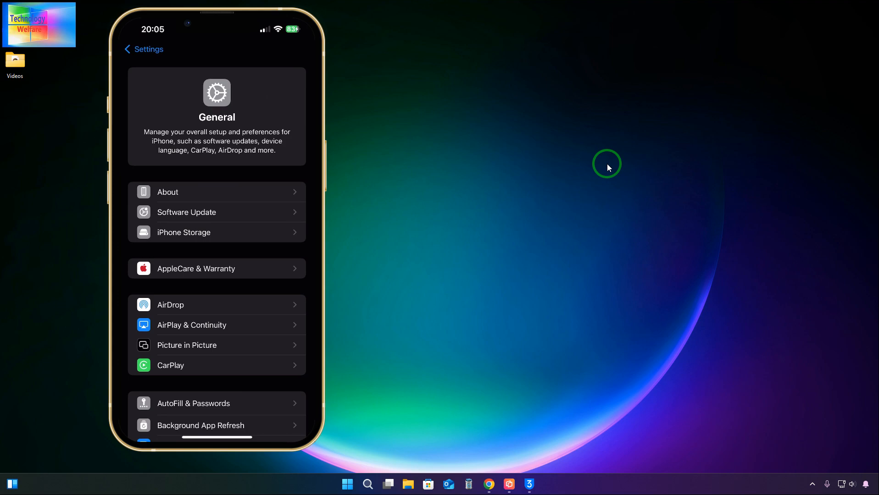
View the Software Update page confirming the iPhone is on iOS 18.1
{"action": "left_click", "coordinate": [216, 212]}
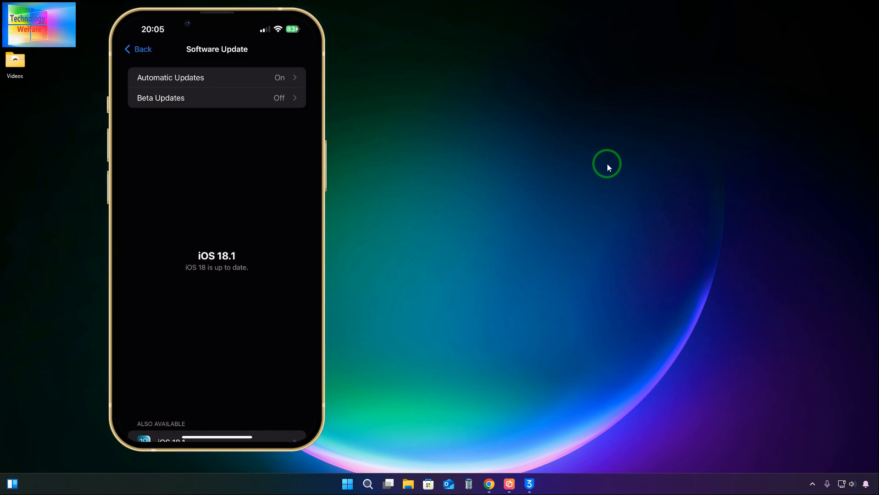
{"action": "scroll", "scroll_direction": "down", "scroll_amount": 3}
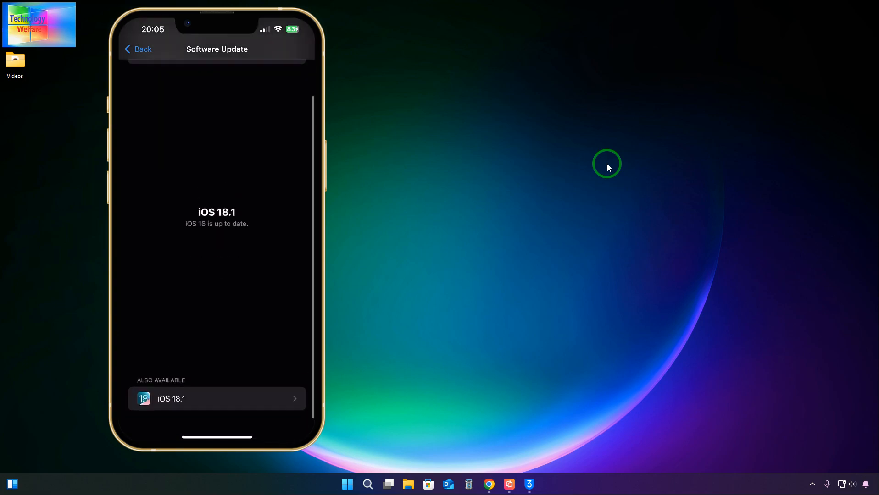
{"action": "scroll", "scroll_direction": "down", "scroll_amount": 3}
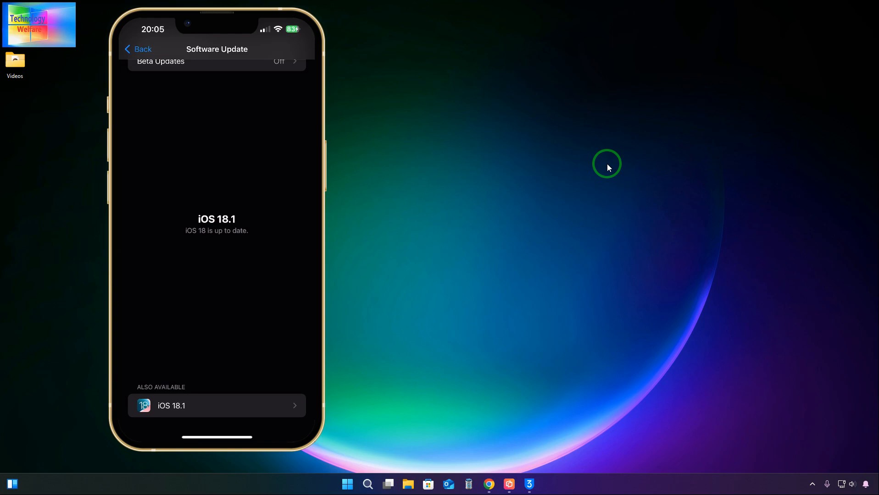
{"action": "left_click", "coordinate": [217, 406]}
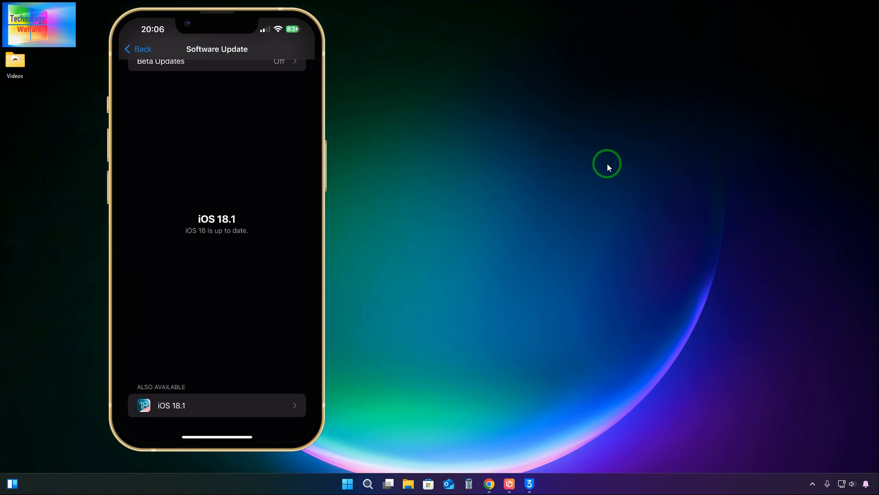
{"action": "scroll", "scroll_direction": "down", "scroll_amount": 3}
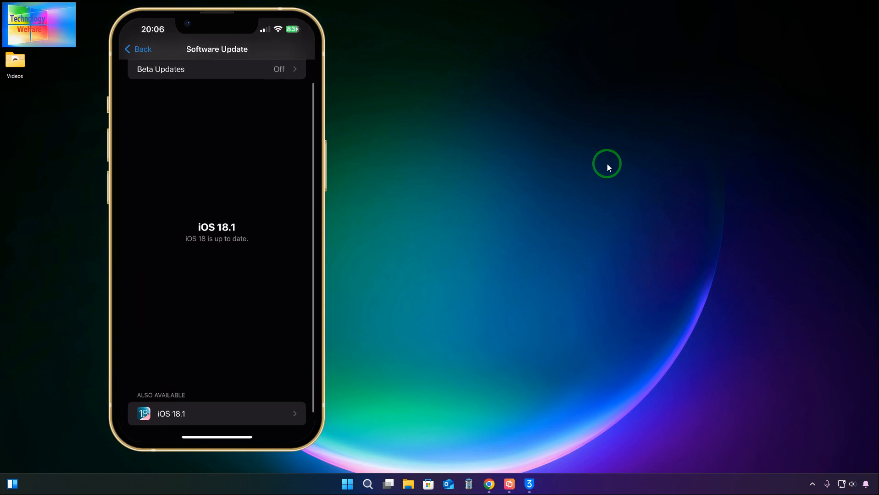
{"action": "scroll", "scroll_direction": "down", "scroll_amount": 3}
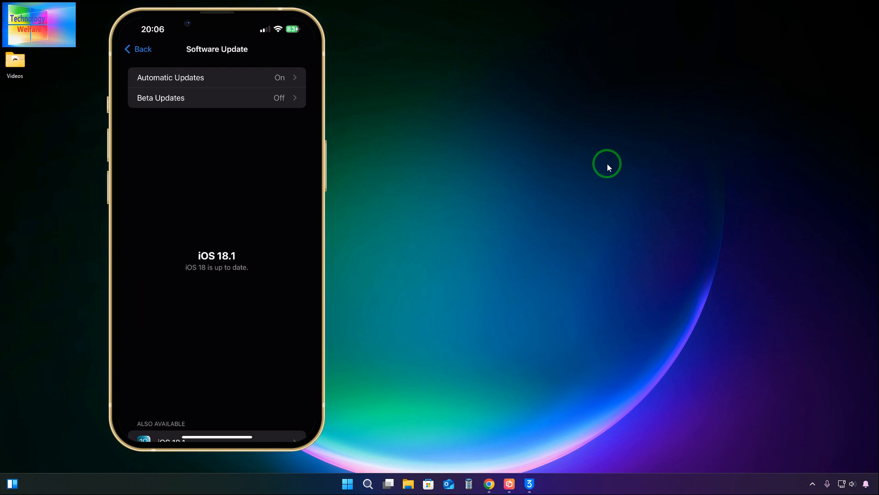
Switch to the 3uTools window from the taskbar
{"action": "left_click", "coordinate": [528, 484]}
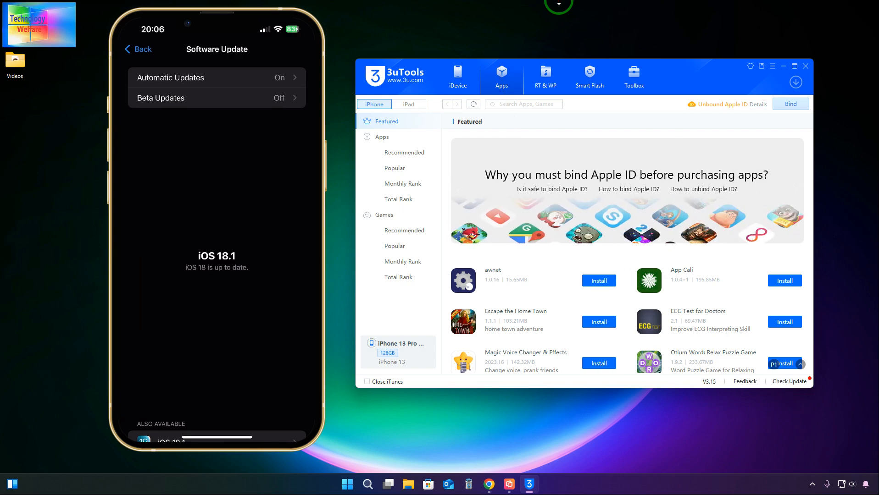
{"action": "mouse_move", "coordinate": [617, 118]}
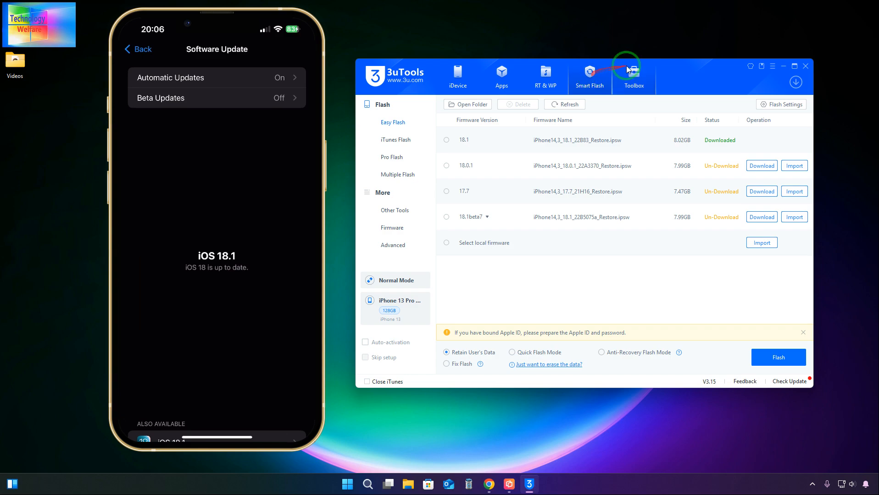
Open Easy Flash and refresh its firmware list
{"action": "left_click", "coordinate": [568, 104]}
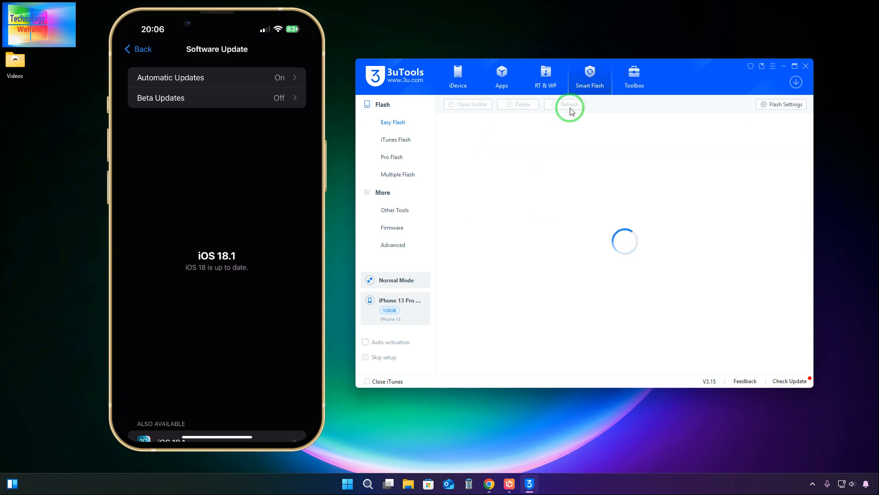
{"action": "left_click", "coordinate": [568, 104]}
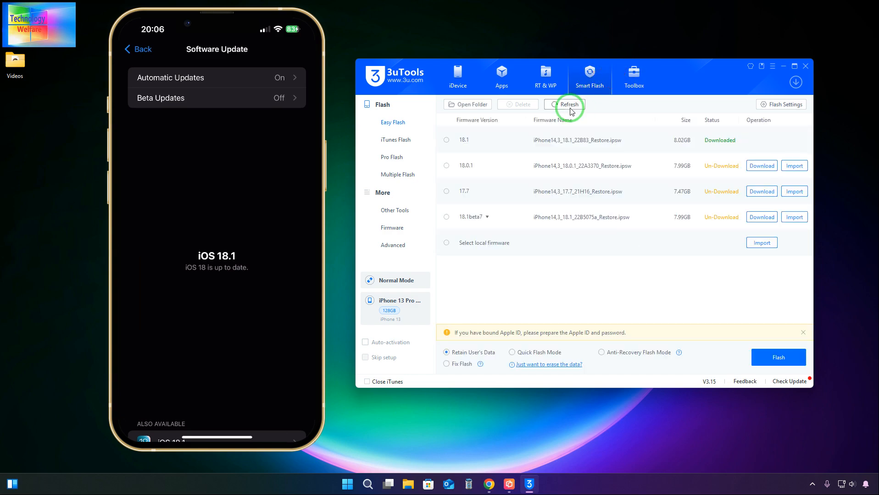
{"action": "mouse_move", "coordinate": [529, 144]}
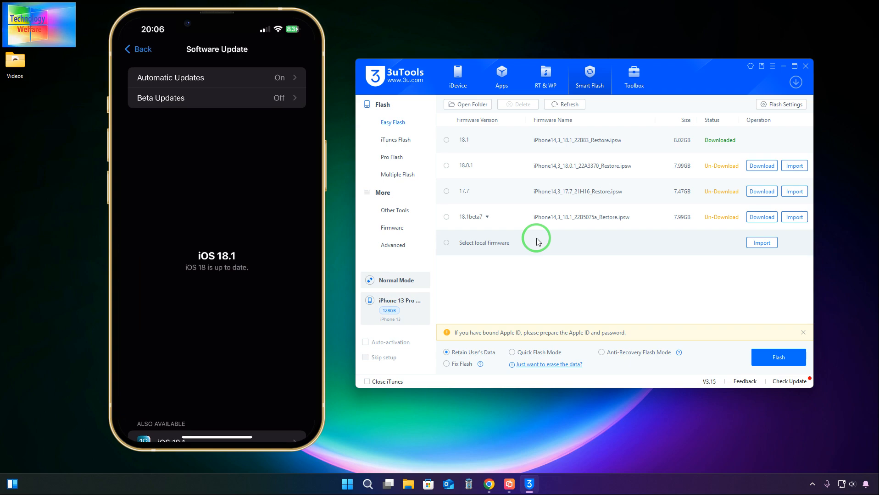
{"action": "mouse_move", "coordinate": [480, 236]}
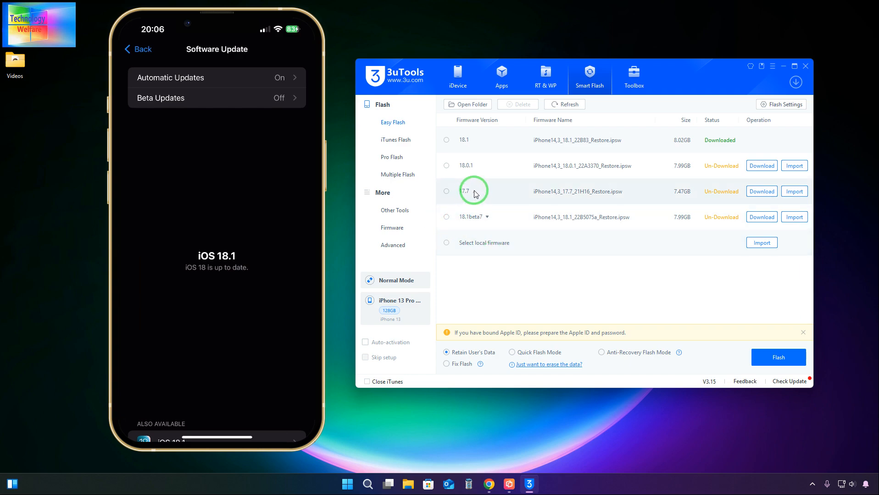
{"action": "mouse_move", "coordinate": [656, 200]}
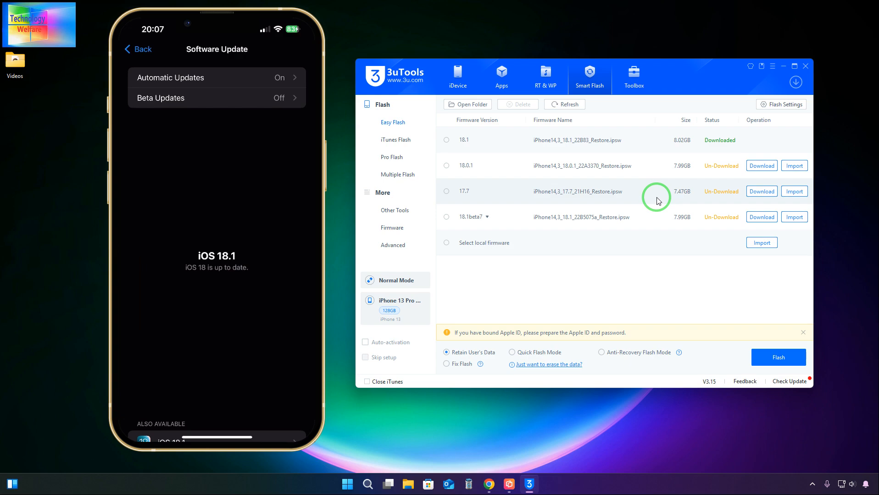
Select iOS 17.7 firmware and start its download
{"action": "left_click", "coordinate": [446, 192]}
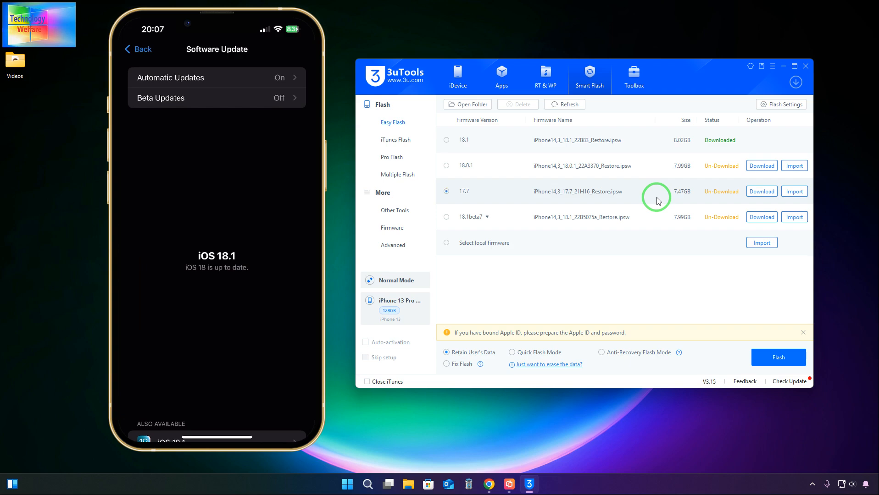
{"action": "left_click", "coordinate": [760, 192]}
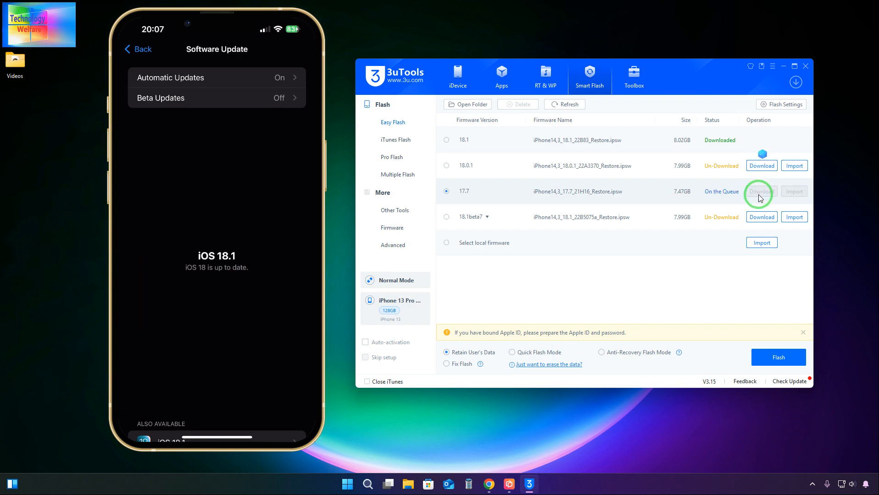
{"action": "mouse_move", "coordinate": [794, 82]}
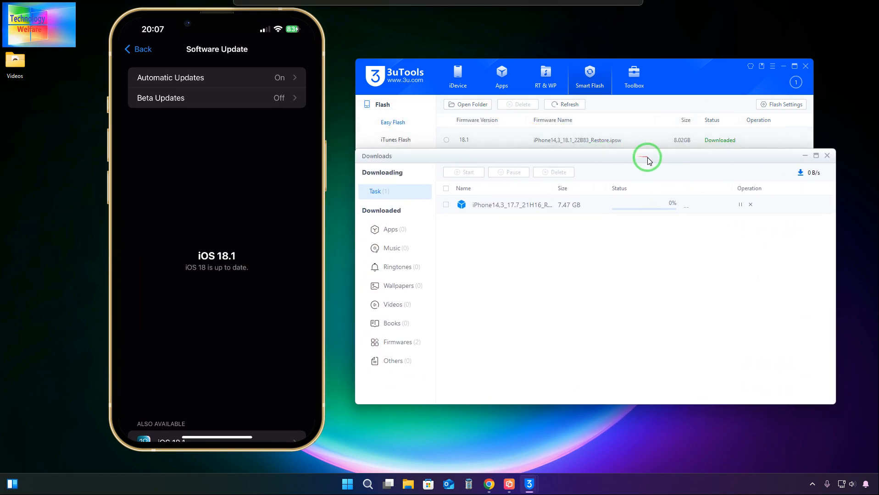
{"action": "mouse_move", "coordinate": [750, 217]}
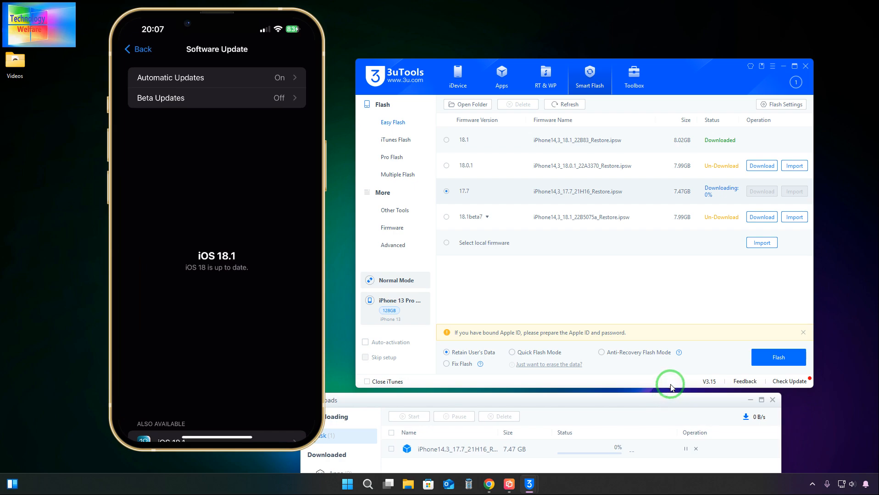
{"action": "mouse_move", "coordinate": [688, 283]}
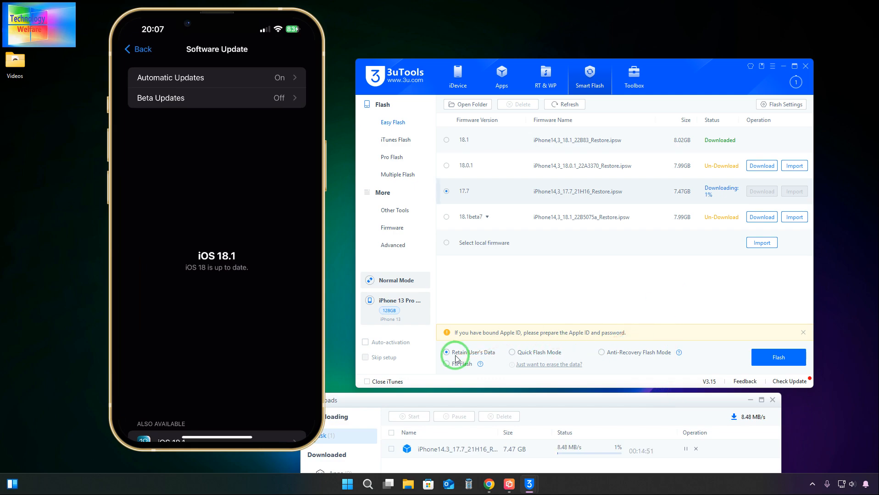
{"action": "mouse_move", "coordinate": [670, 387]}
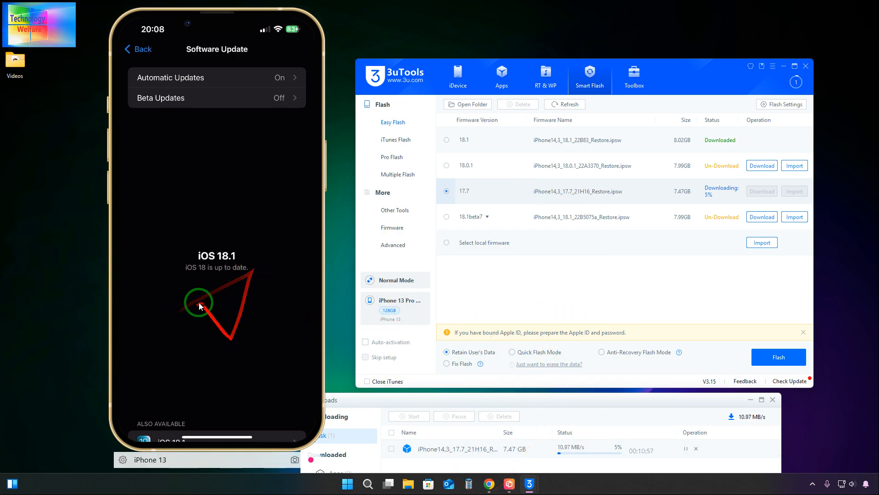
{"action": "mouse_move", "coordinate": [199, 270]}
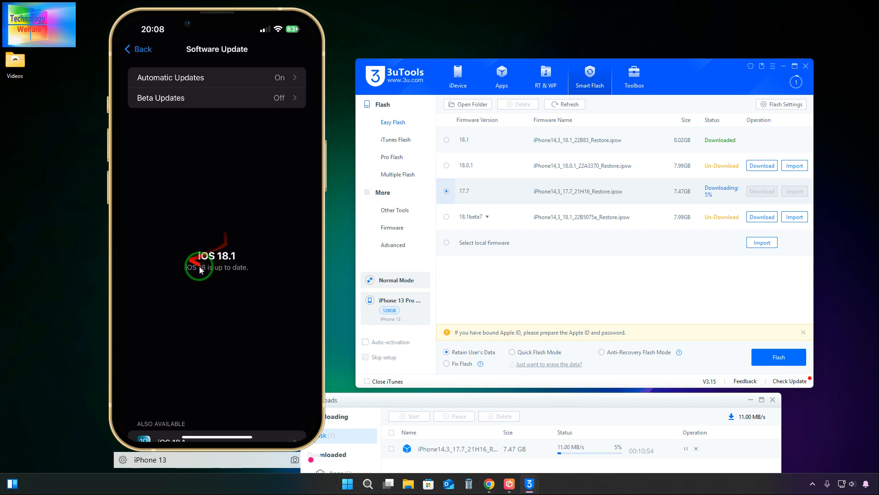
{"action": "mouse_move", "coordinate": [690, 266]}
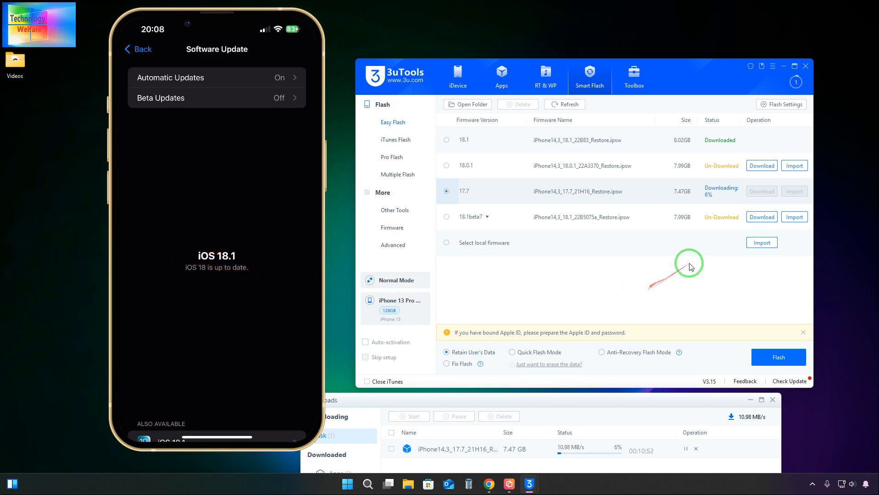
{"action": "mouse_move", "coordinate": [634, 264]}
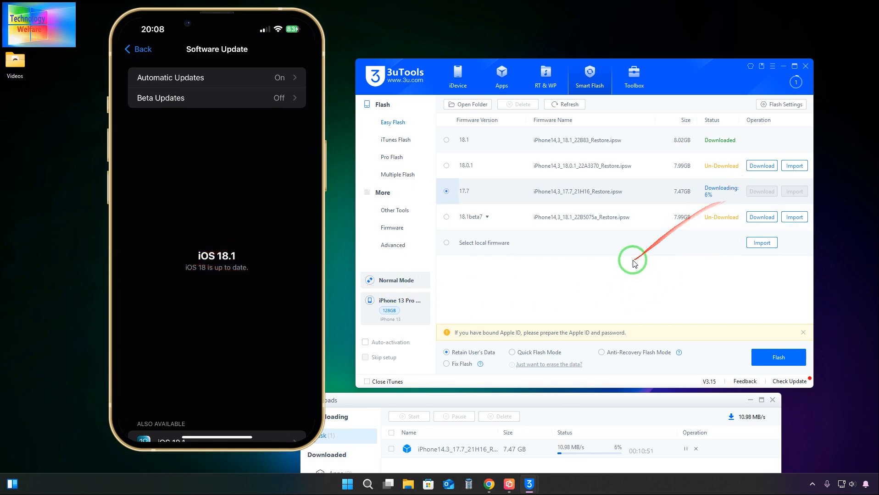
{"action": "mouse_move", "coordinate": [518, 361]}
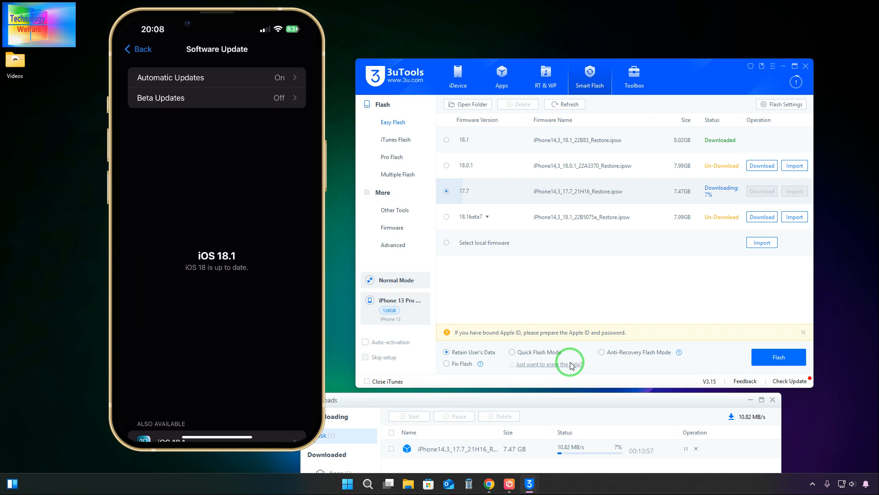
{"action": "mouse_move", "coordinate": [641, 369]}
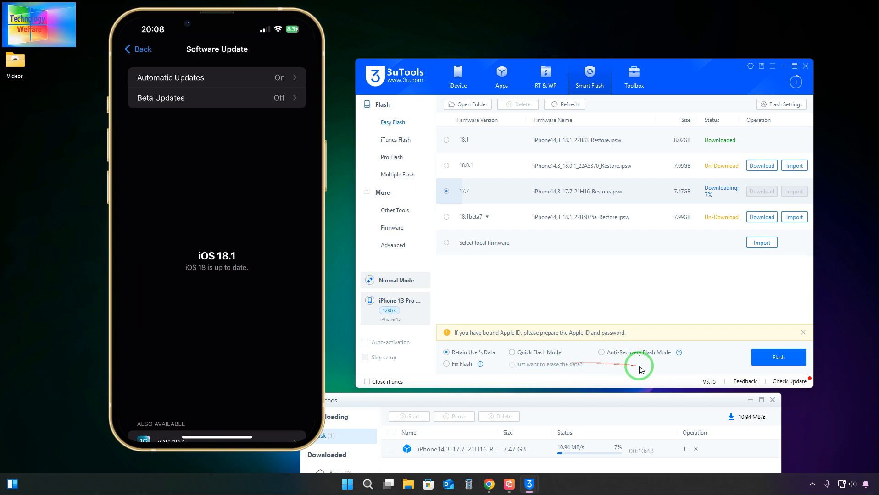
{"action": "mouse_move", "coordinate": [650, 352]}
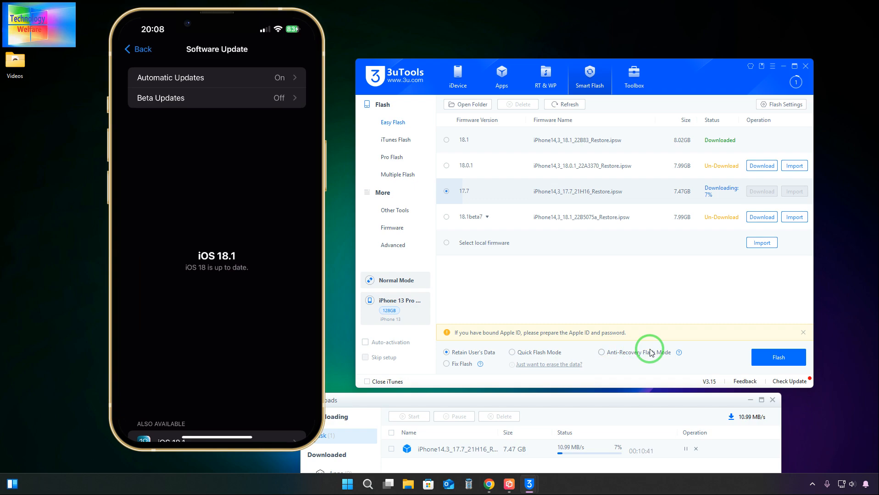
{"action": "mouse_move", "coordinate": [677, 349]}
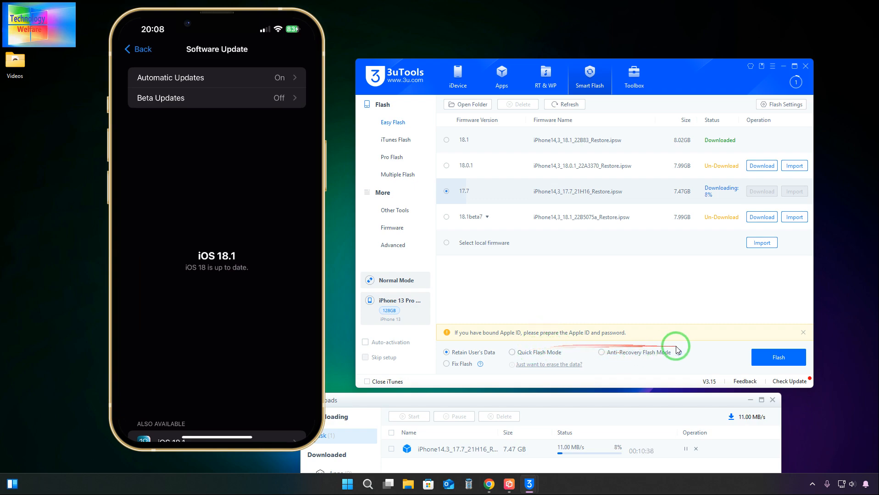
{"action": "mouse_move", "coordinate": [571, 353]}
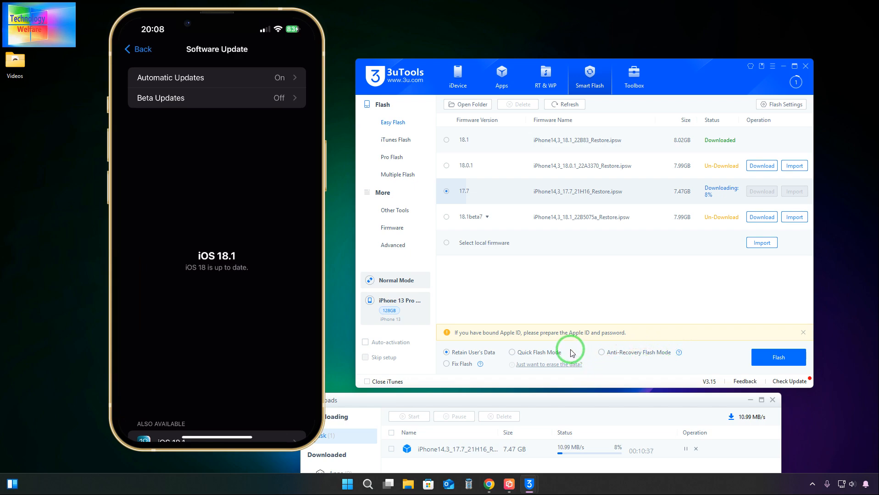
{"action": "mouse_move", "coordinate": [415, 329]}
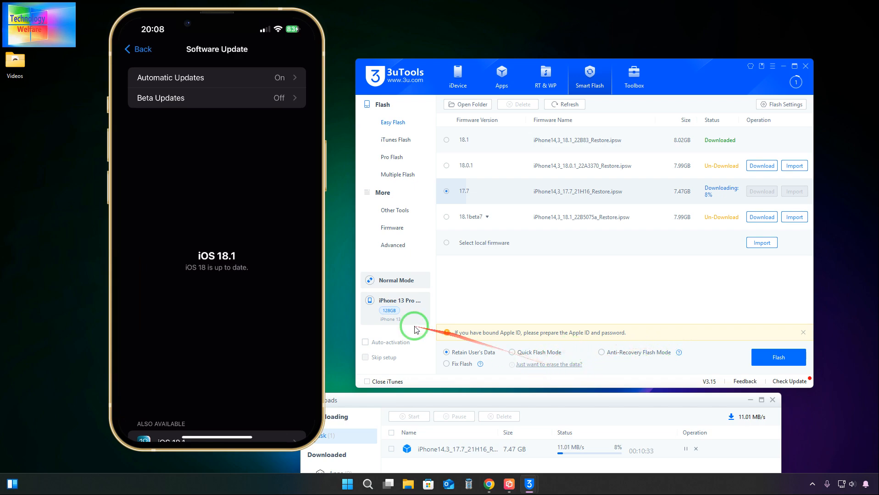
{"action": "mouse_move", "coordinate": [741, 189]}
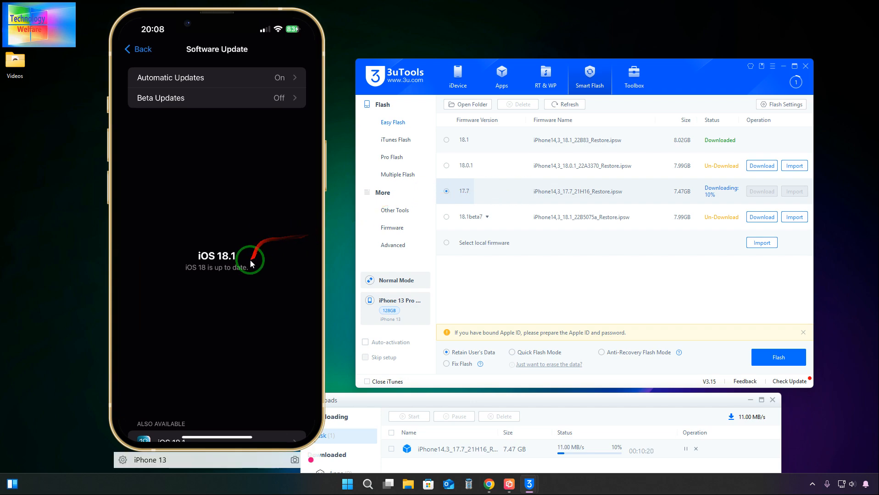
{"action": "mouse_move", "coordinate": [567, 104]}
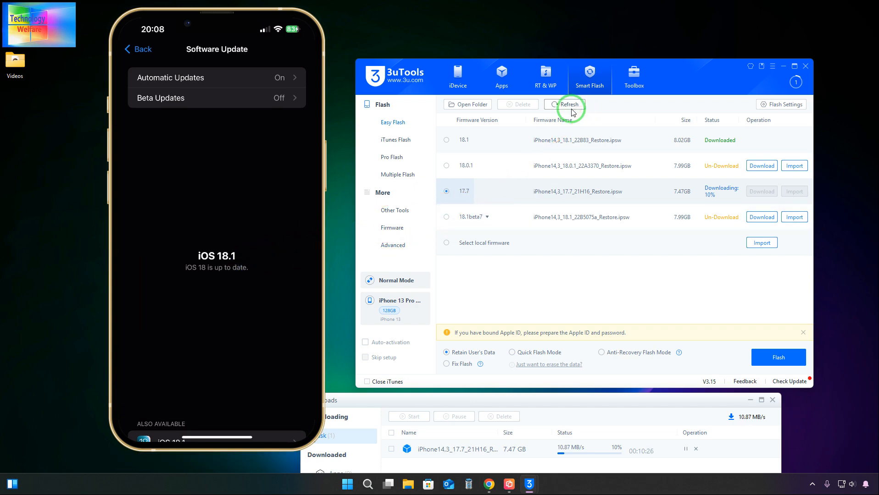
{"action": "mouse_move", "coordinate": [477, 200]}
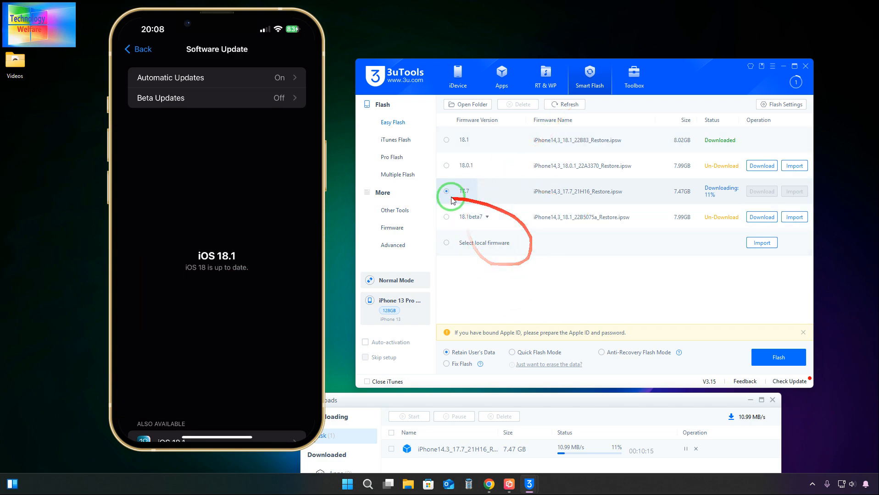
{"action": "mouse_move", "coordinate": [549, 238]}
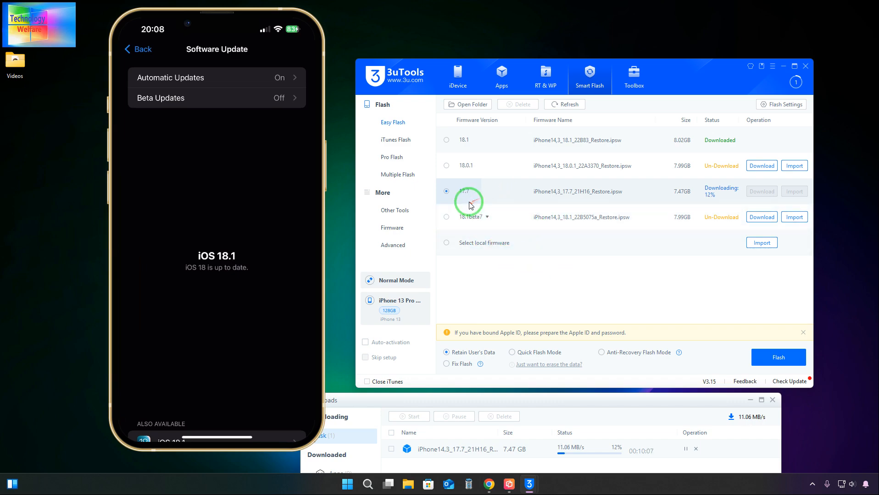
{"action": "mouse_move", "coordinate": [527, 388]}
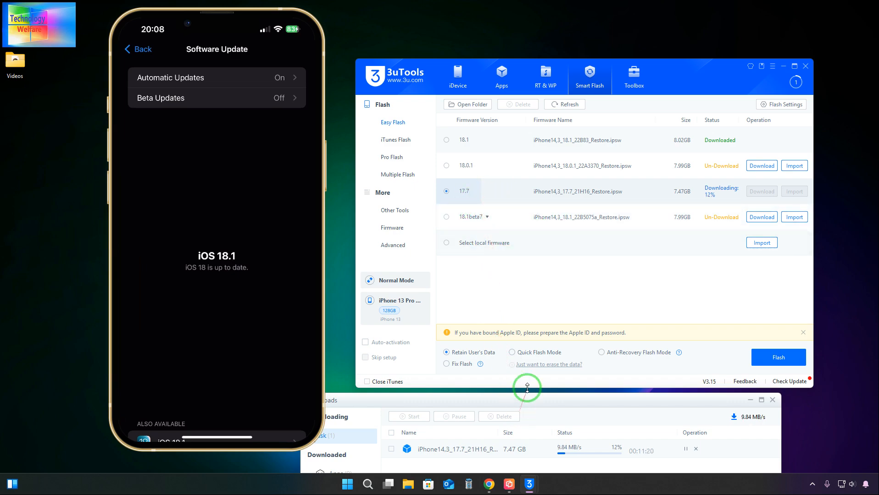
{"action": "mouse_move", "coordinate": [533, 303]}
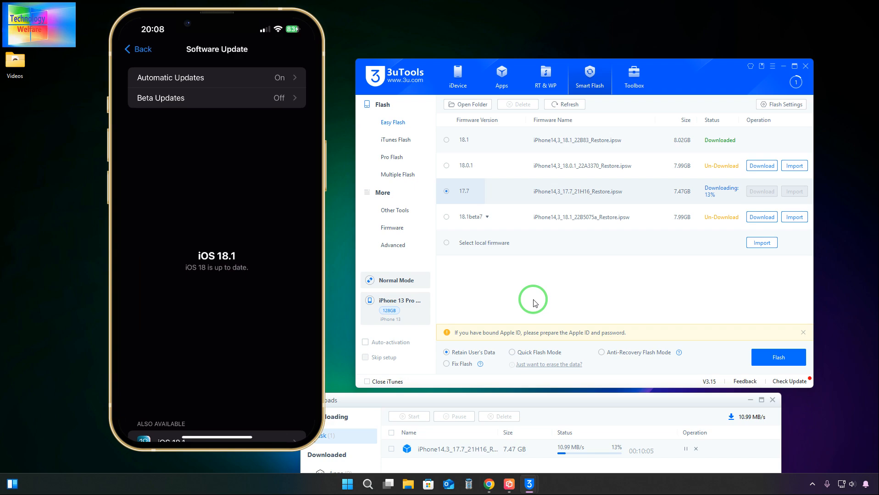
{"action": "mouse_move", "coordinate": [493, 312]}
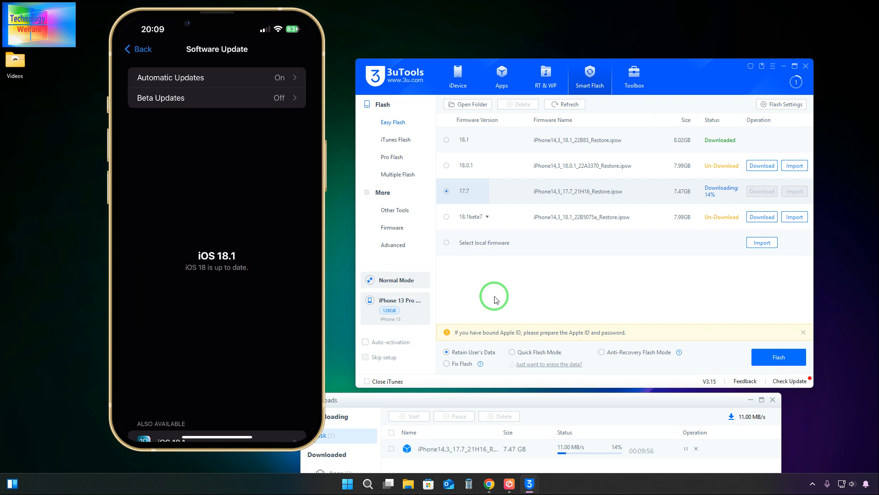
{"action": "mouse_move", "coordinate": [554, 310]}
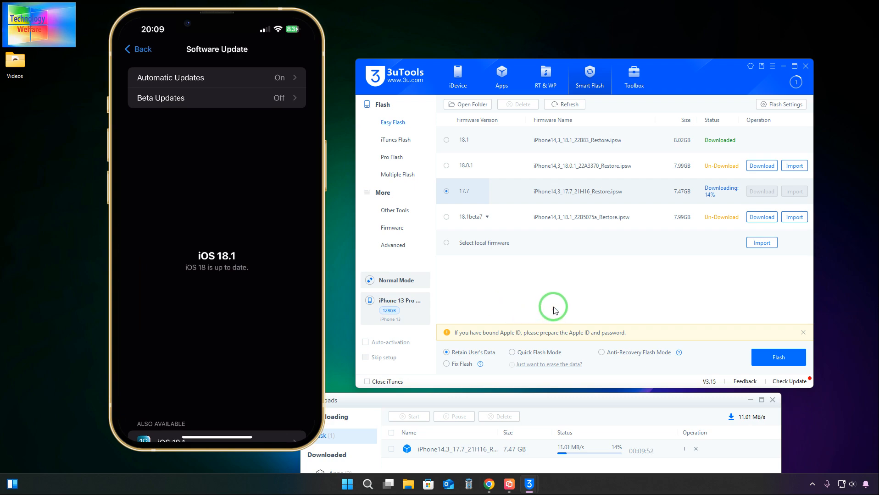